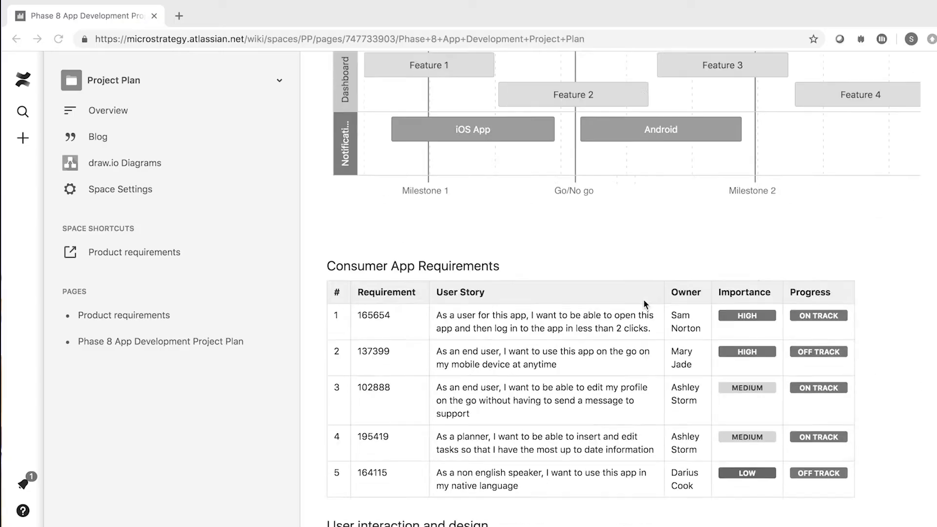
Enable the Employee, Feature and Product HyperIntelligence cards so requirement numbers become card links.
{"action": "scroll", "scroll_direction": "down", "scroll_amount": 3}
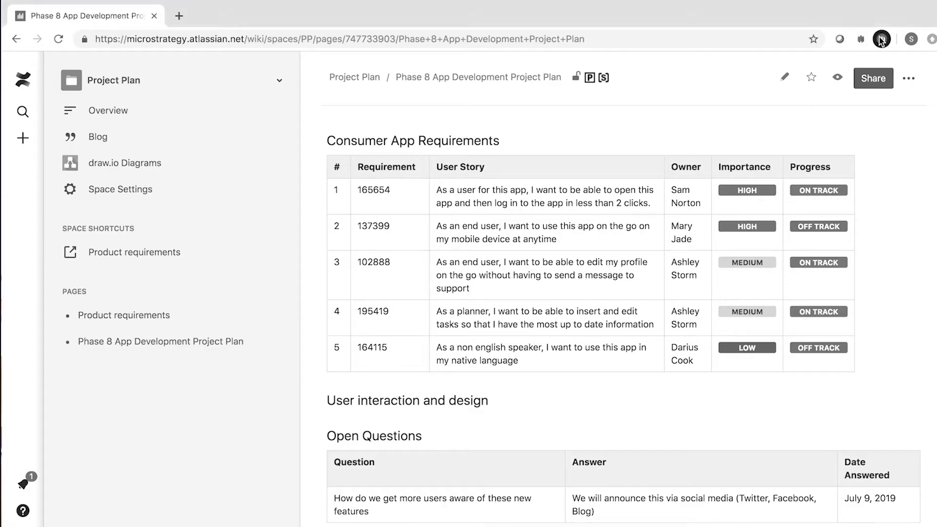
{"action": "left_click", "coordinate": [881, 39]}
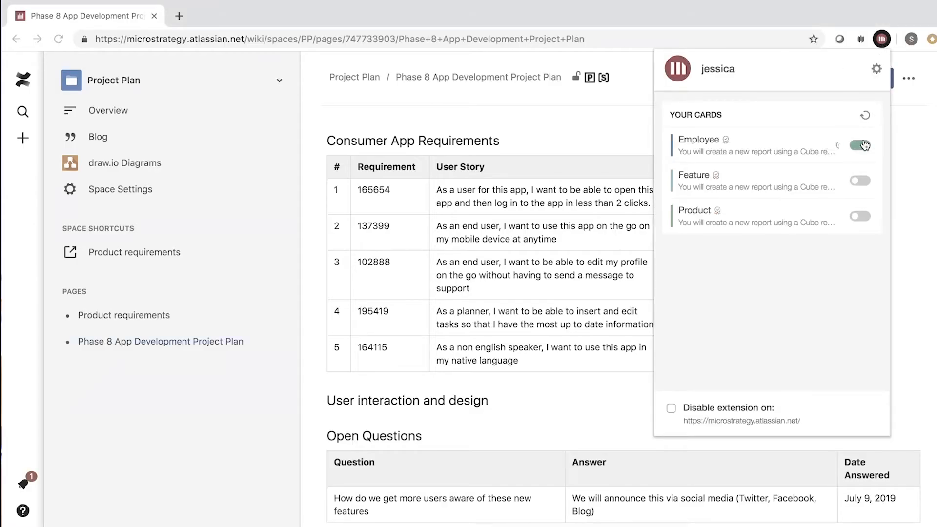
{"action": "left_click", "coordinate": [861, 216]}
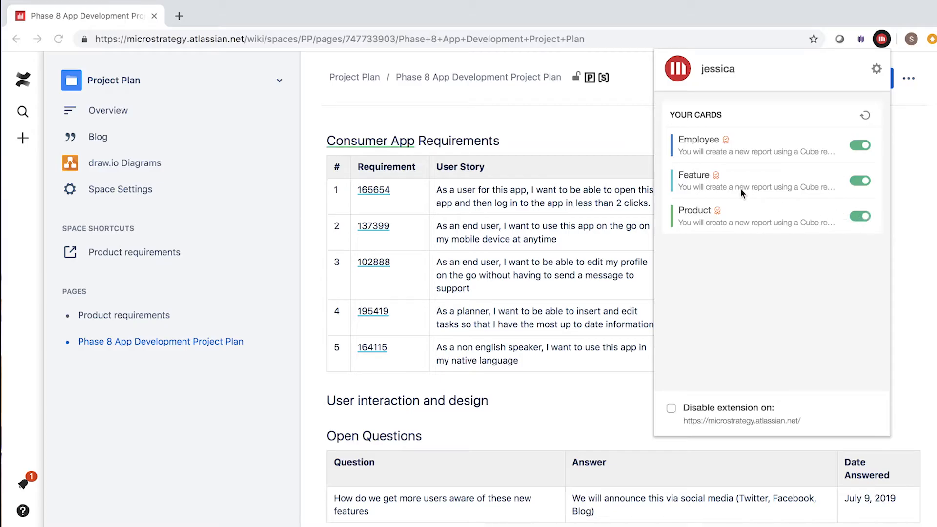
{"action": "left_click", "coordinate": [371, 141]}
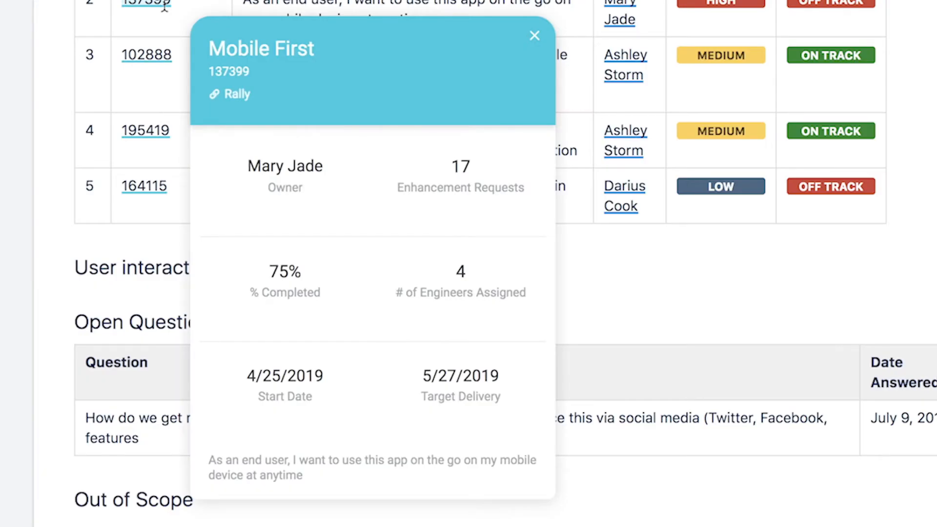
Close the Mobile First card, edit the page and set requirement 137399's status to green On Track.
{"action": "left_click", "coordinate": [535, 36]}
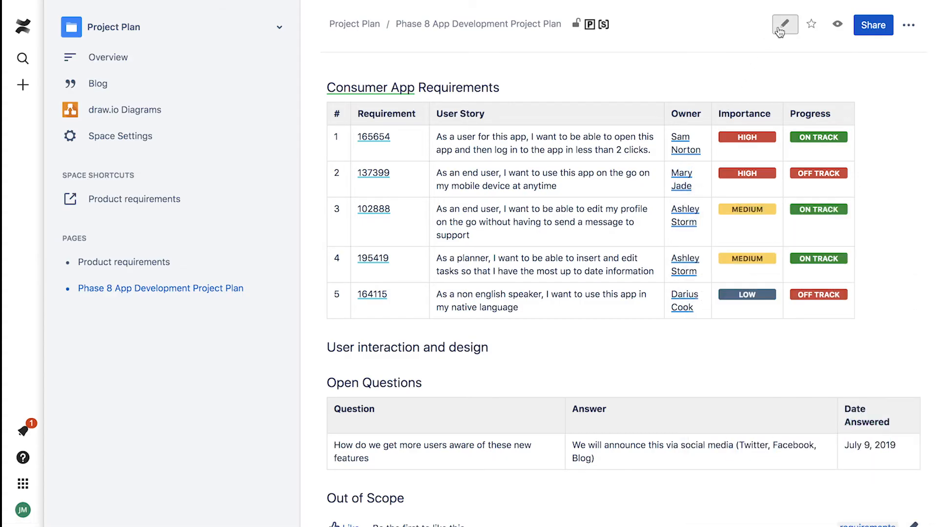
{"action": "left_click", "coordinate": [783, 24]}
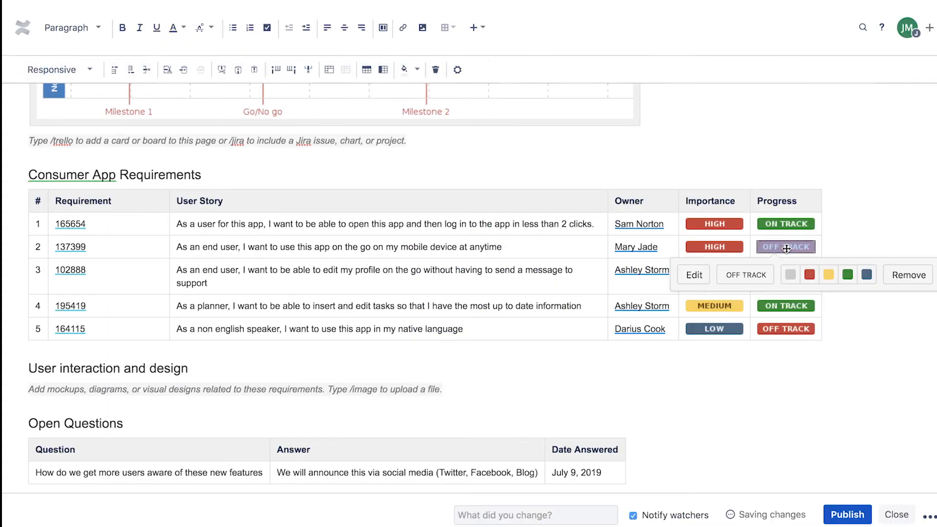
{"action": "left_click", "coordinate": [847, 275]}
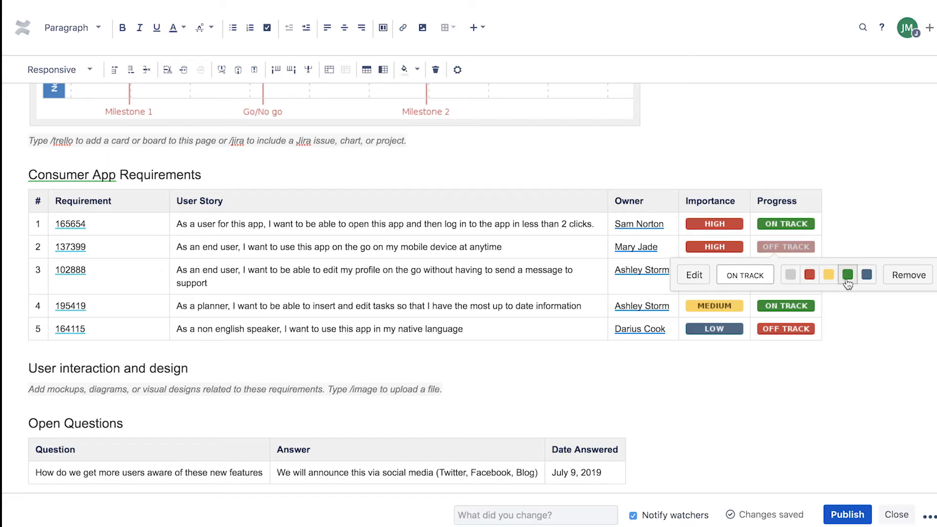